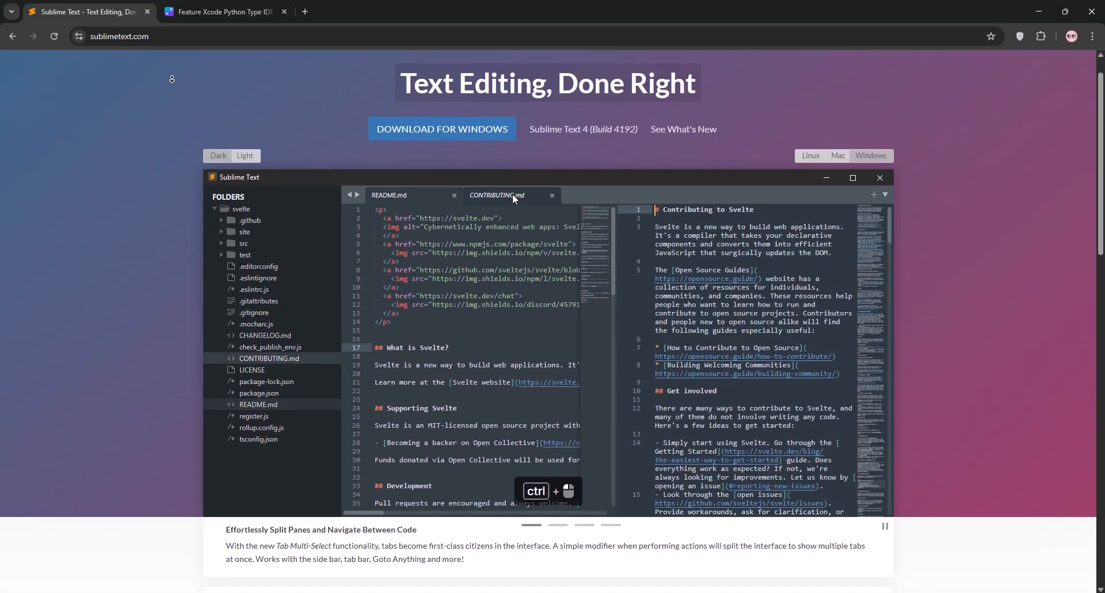
Step: Scroll the sublimetext.com homepage past the demo carousel to the What's New heading
{"action": "scroll", "scroll_direction": "down", "scroll_amount": 3}
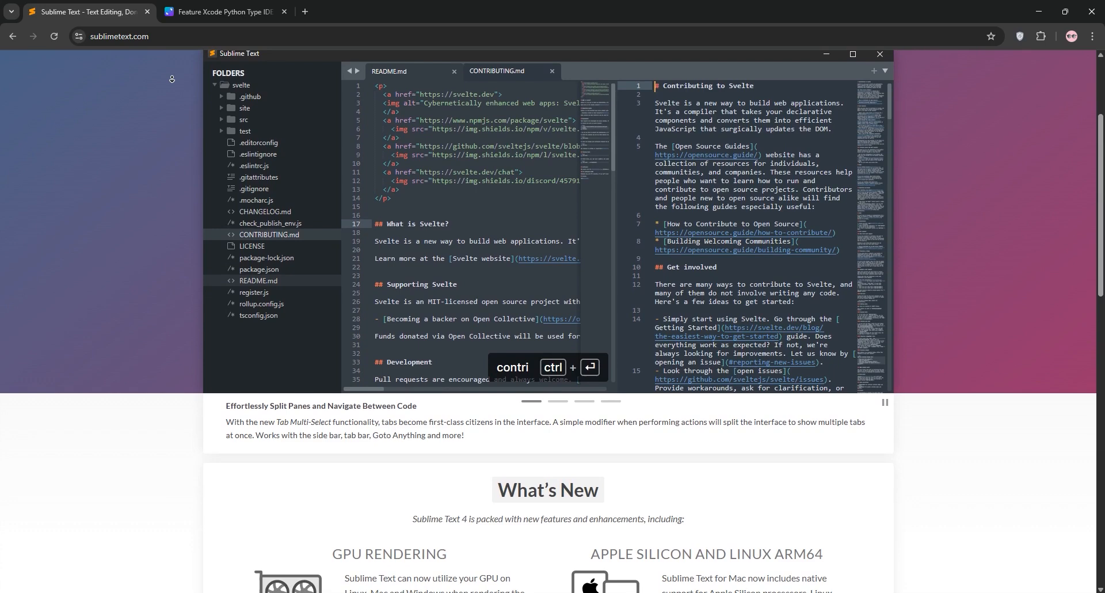
{"action": "scroll", "scroll_direction": "down", "scroll_amount": 3}
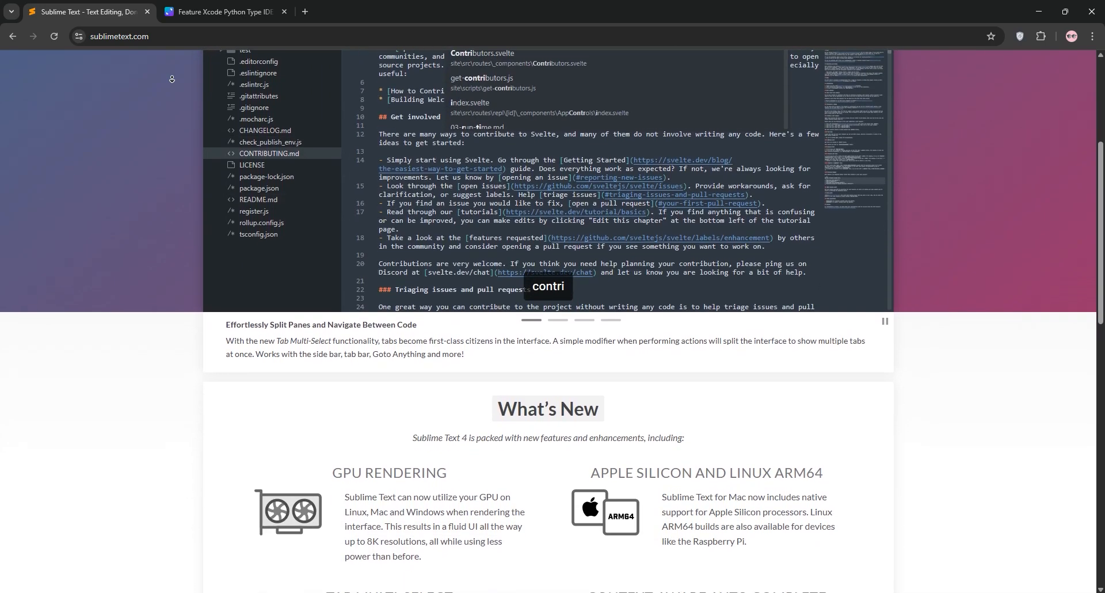
{"action": "scroll", "scroll_direction": "down", "scroll_amount": 3}
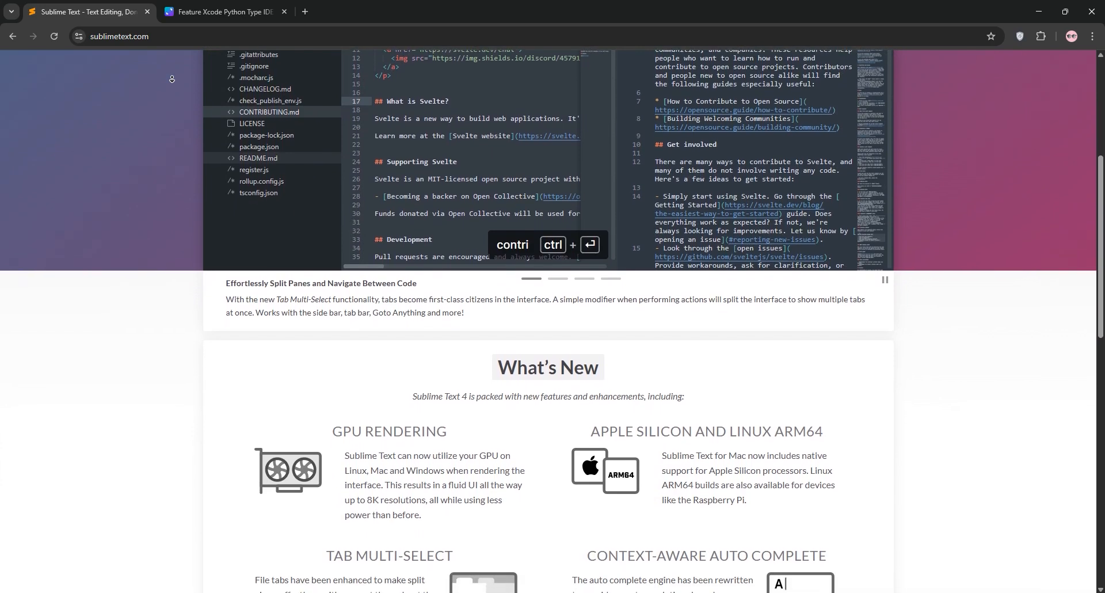
{"action": "scroll", "scroll_direction": "down", "scroll_amount": 3}
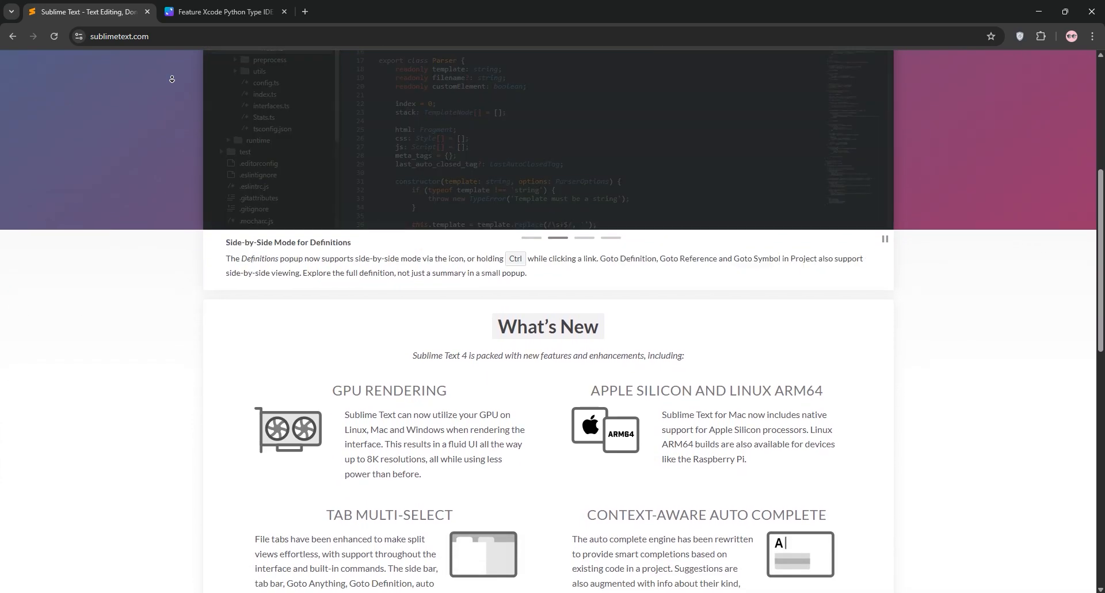
Step: Scroll through What's New, from GPU rendering down to the Updated Python API
{"action": "scroll", "scroll_direction": "down", "scroll_amount": 3}
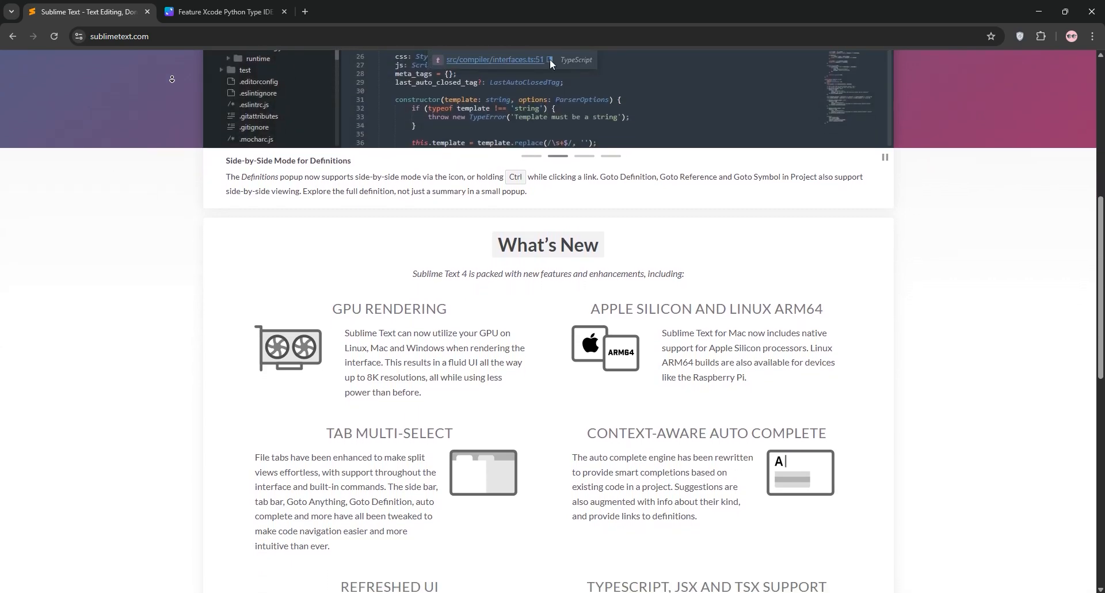
{"action": "scroll", "scroll_direction": "down", "scroll_amount": 3}
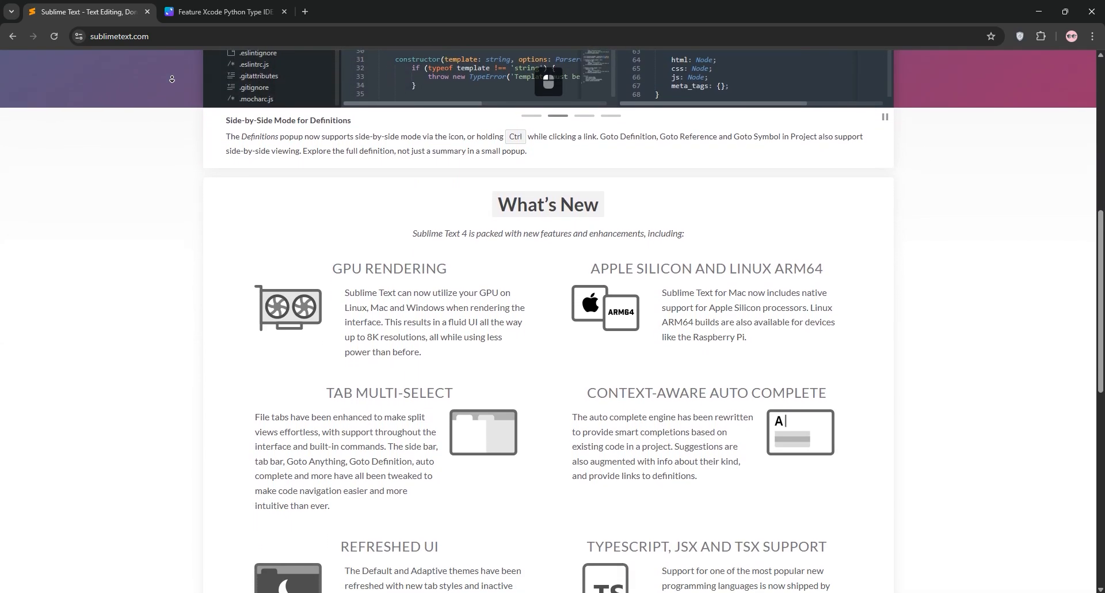
{"action": "scroll", "scroll_direction": "down", "scroll_amount": 3}
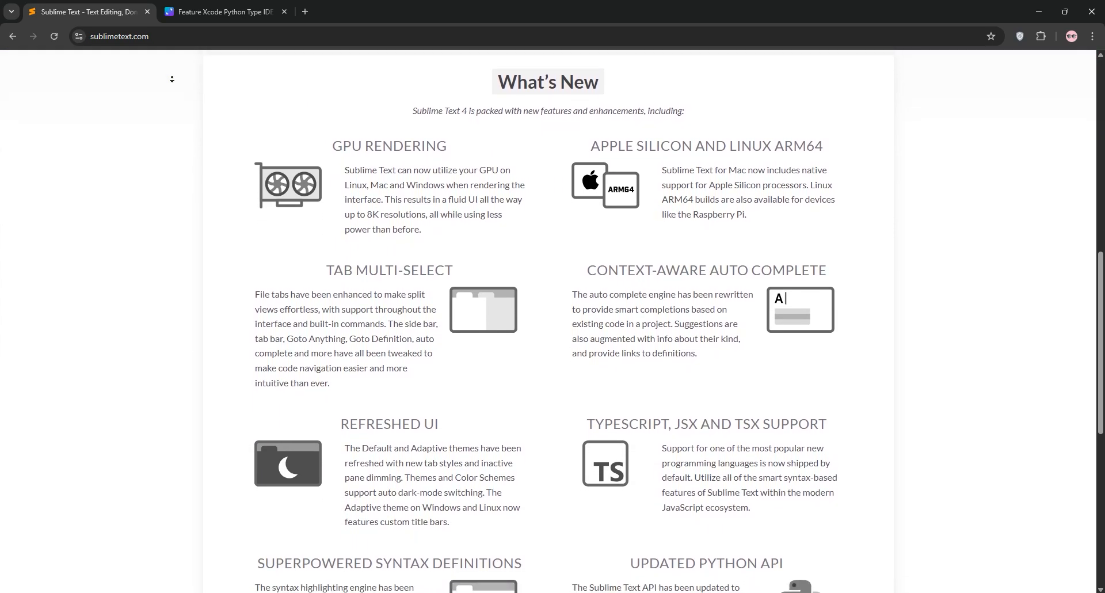
Step: Scroll to the Sublime Text footer, then switch to the Canva comparison table tab
{"action": "scroll", "scroll_direction": "down", "scroll_amount": 3}
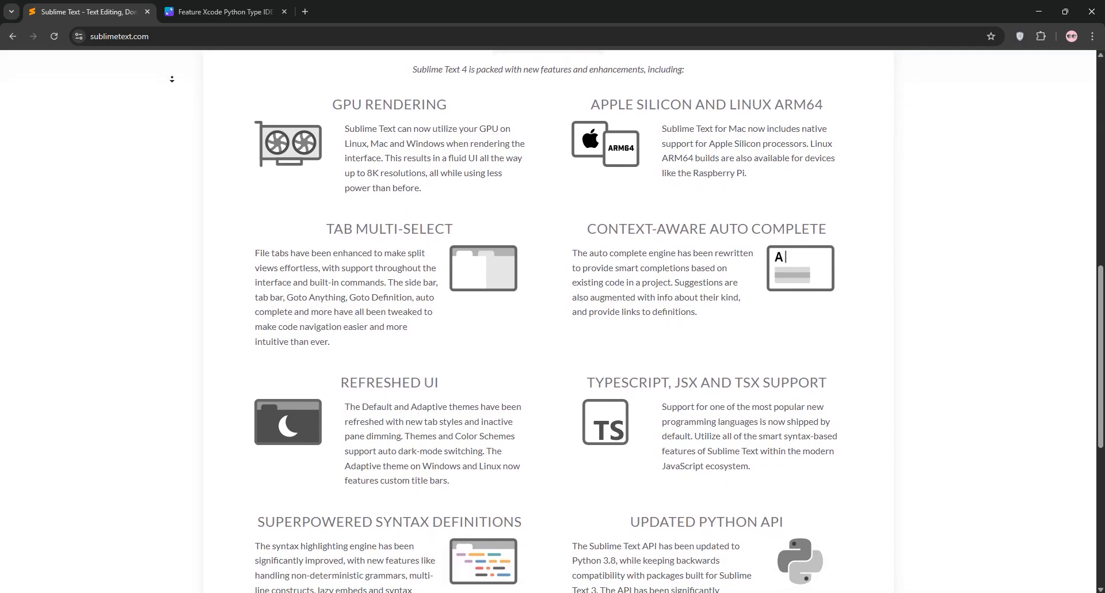
{"action": "scroll", "scroll_direction": "down", "scroll_amount": 3}
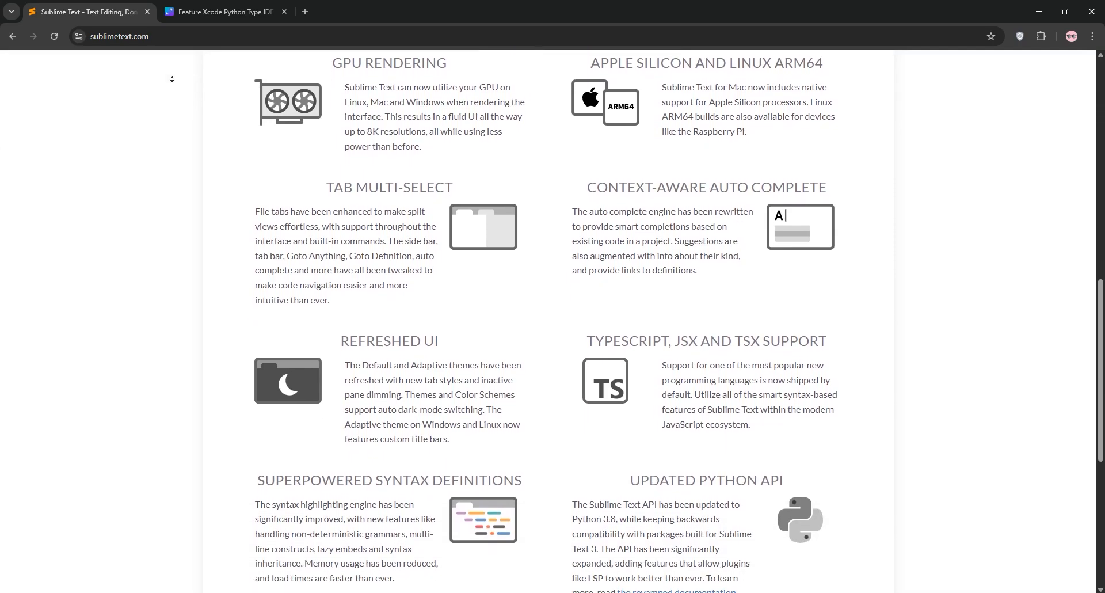
{"action": "scroll", "scroll_direction": "down", "scroll_amount": 3}
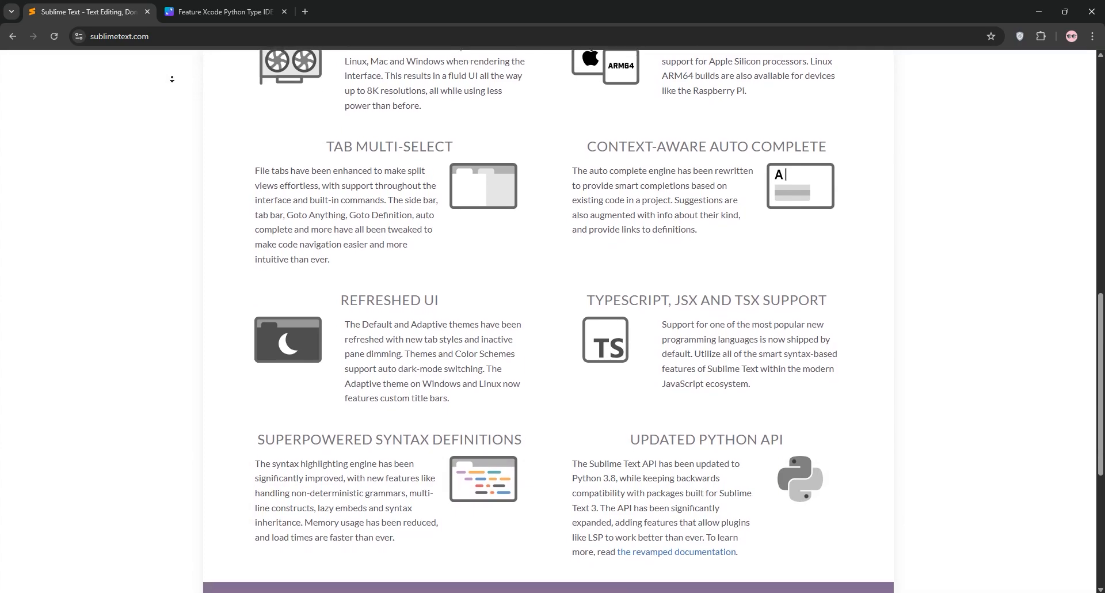
{"action": "scroll", "scroll_direction": "down", "scroll_amount": 3}
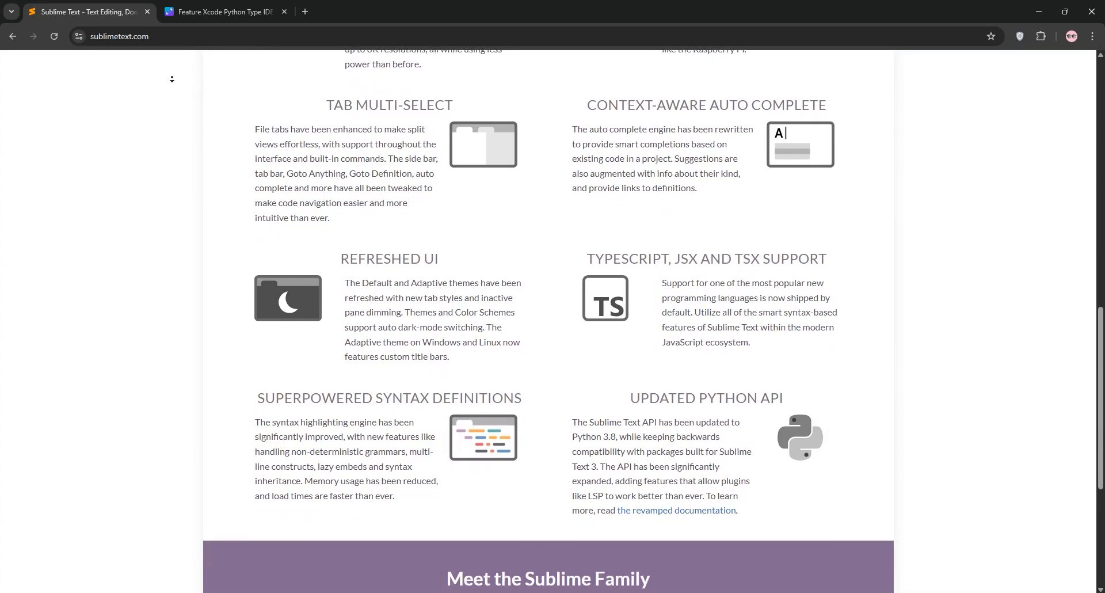
{"action": "scroll", "scroll_direction": "down", "scroll_amount": 3}
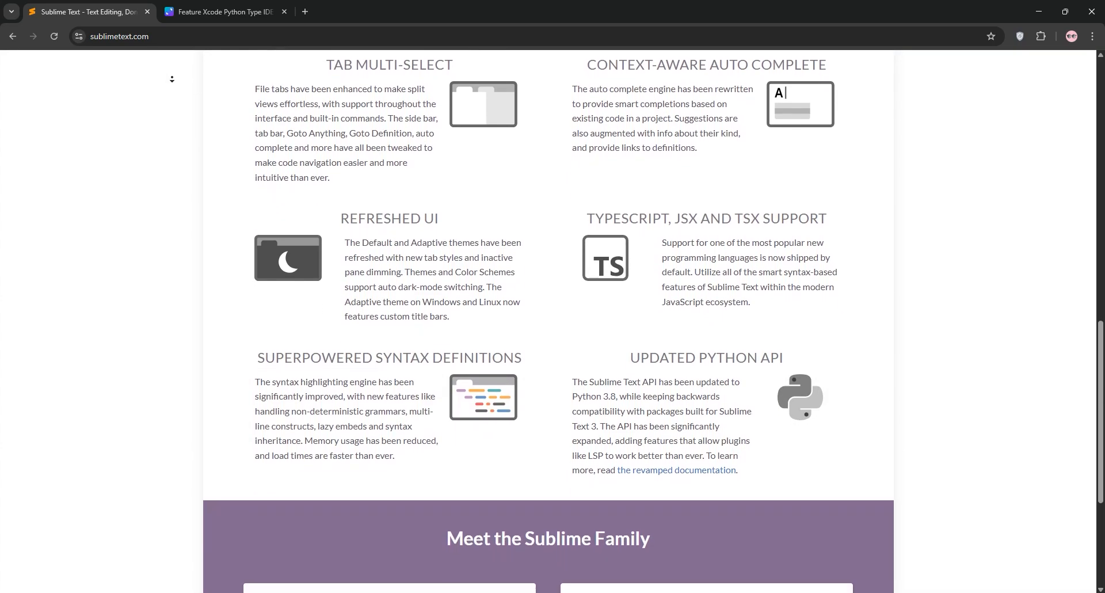
{"action": "scroll", "scroll_direction": "down", "scroll_amount": 3}
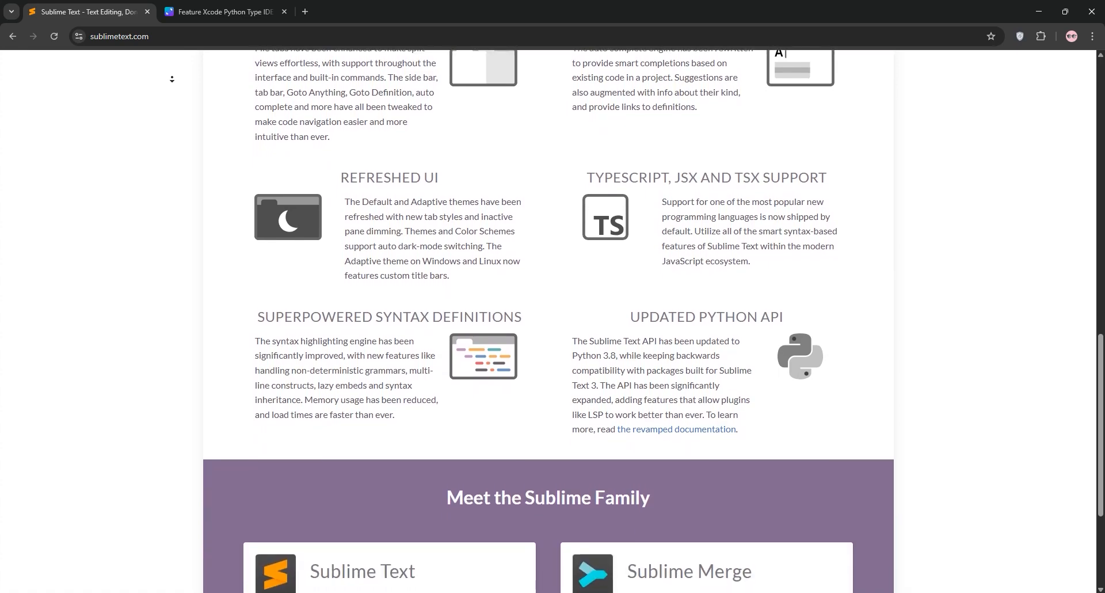
{"action": "scroll", "scroll_direction": "down", "scroll_amount": 3}
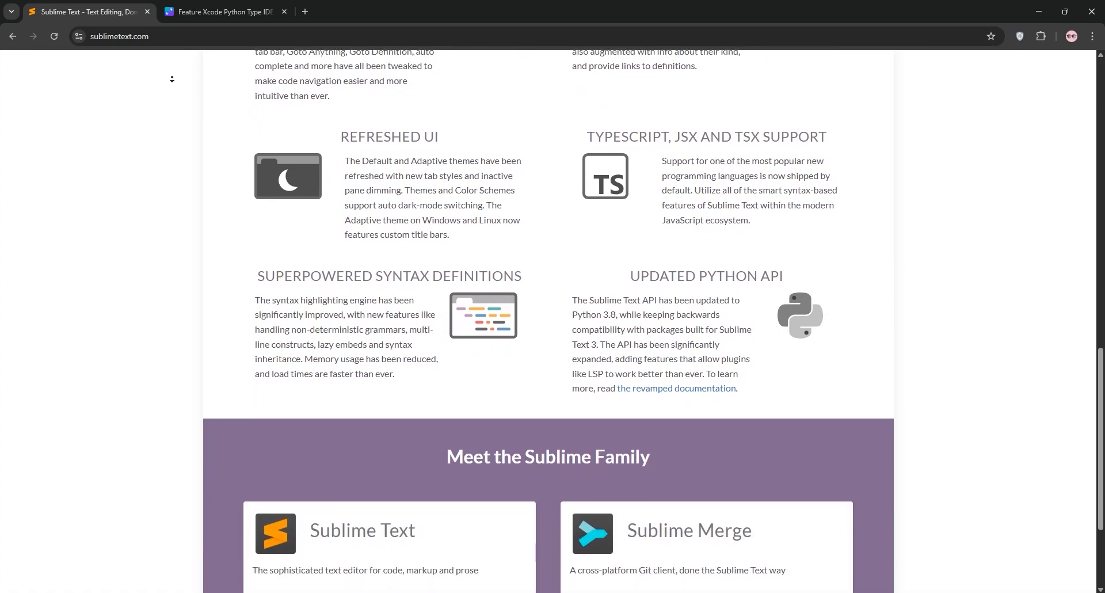
{"action": "scroll", "scroll_direction": "down", "scroll_amount": 3}
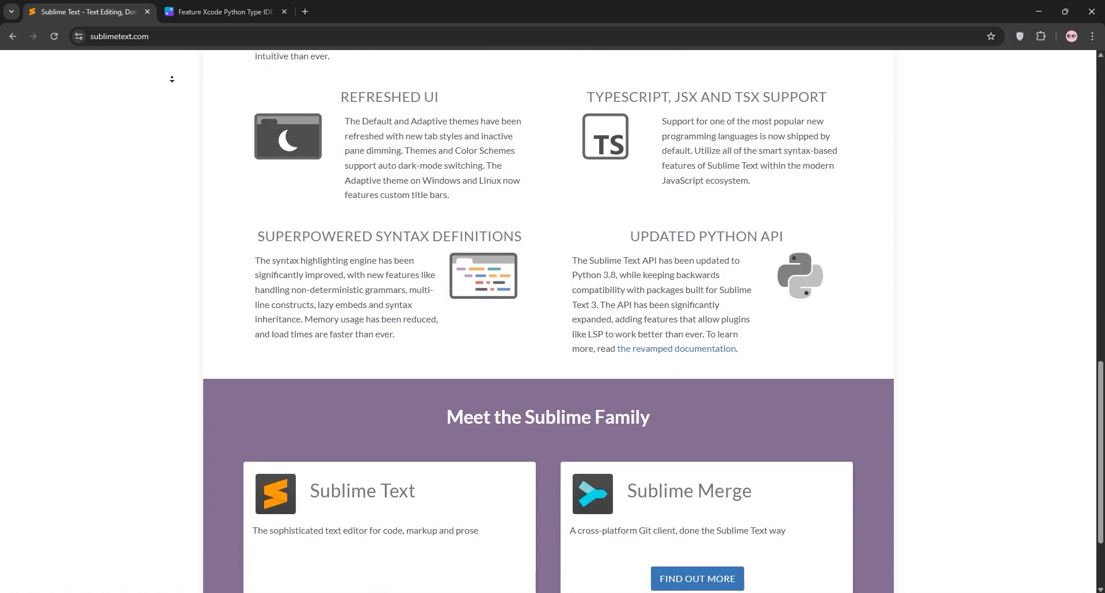
{"action": "scroll", "scroll_direction": "down", "scroll_amount": 3}
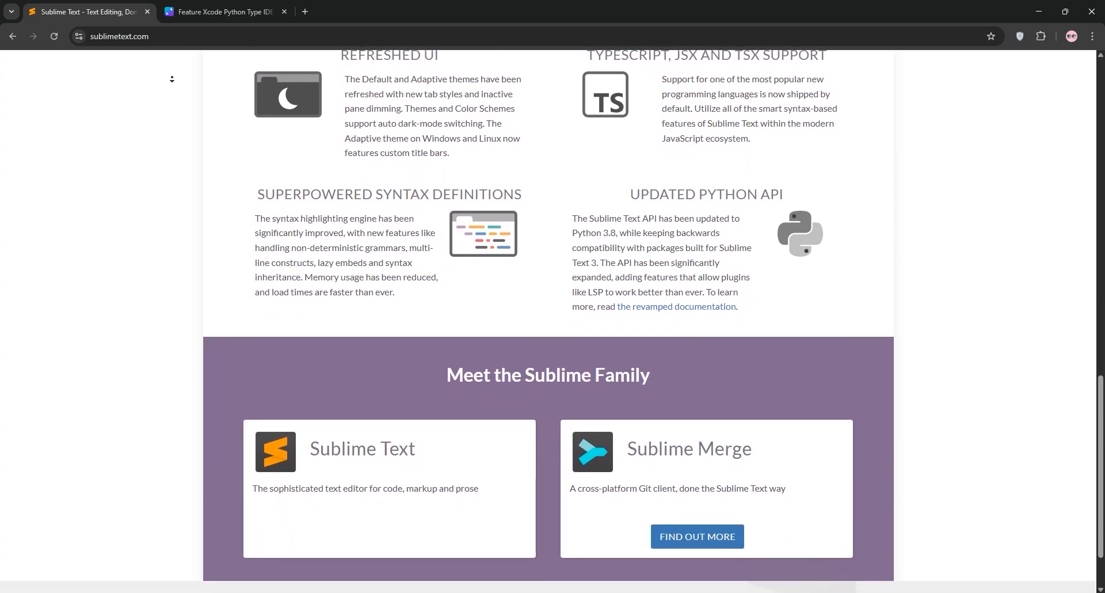
{"action": "scroll", "scroll_direction": "down", "scroll_amount": 3}
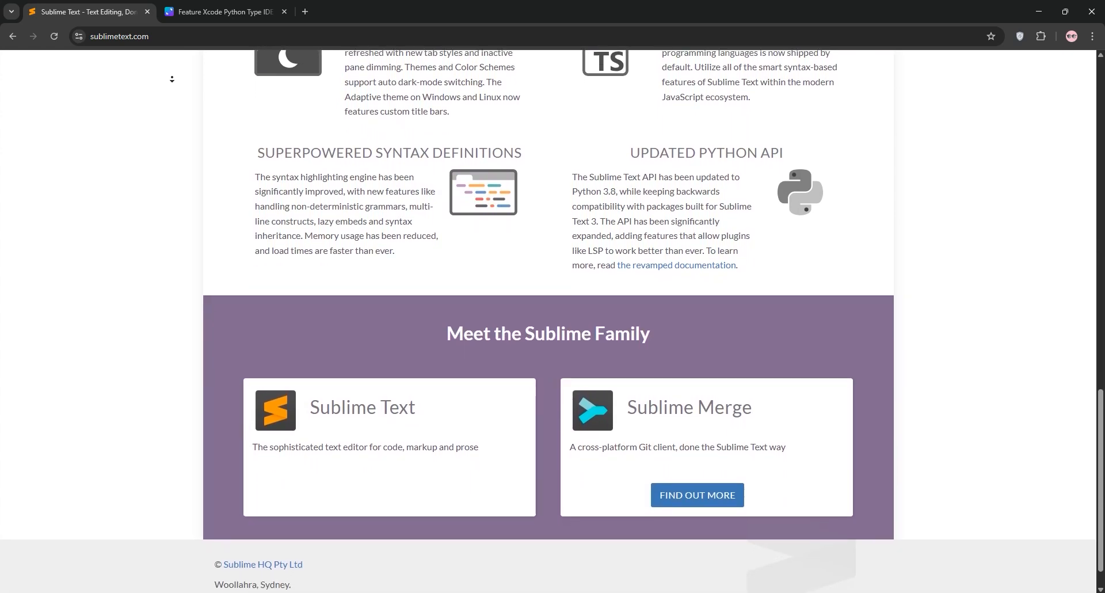
{"action": "scroll", "scroll_direction": "down", "scroll_amount": 3}
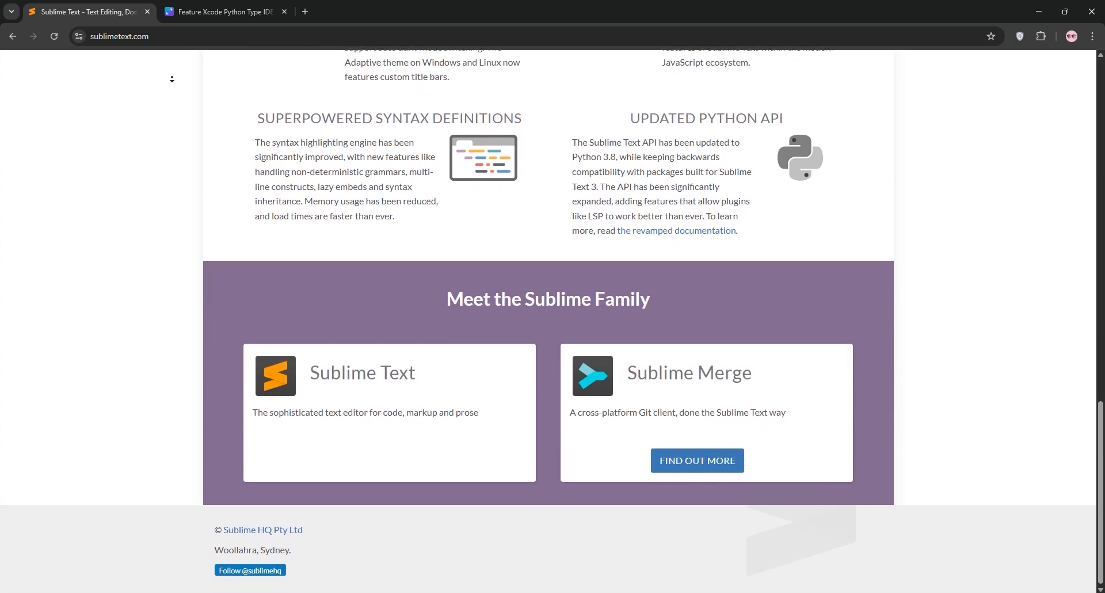
{"action": "left_click", "coordinate": [222, 12]}
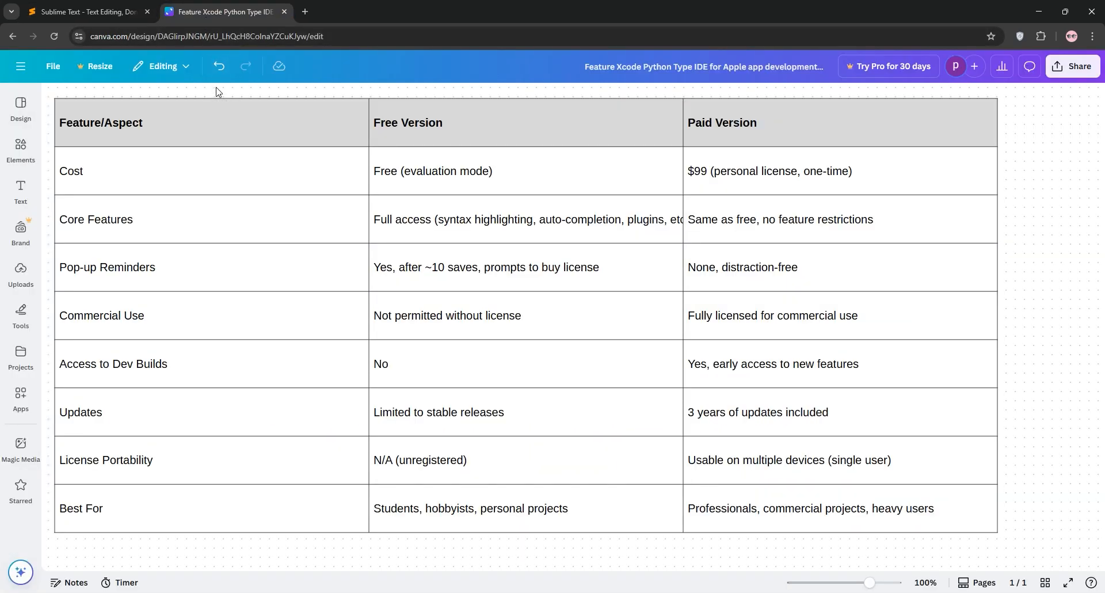